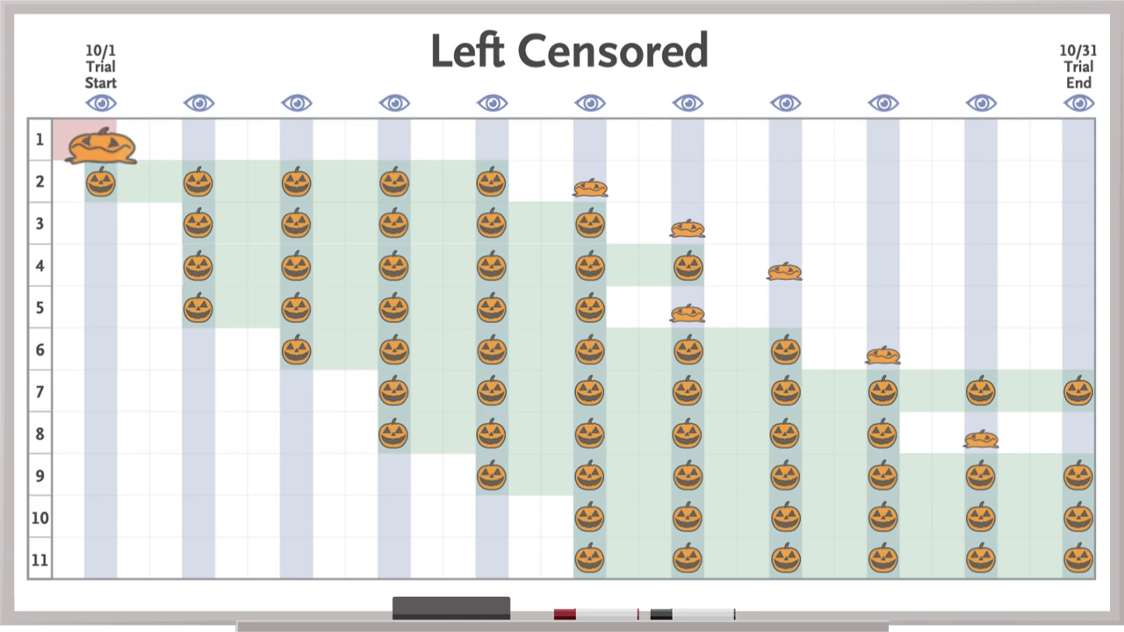
Advance to the Right Censored slide, fading rows and enlarging pumpkins reaching the 10/31 Trial End.
{"action": "left_click", "coordinate": [100, 67]}
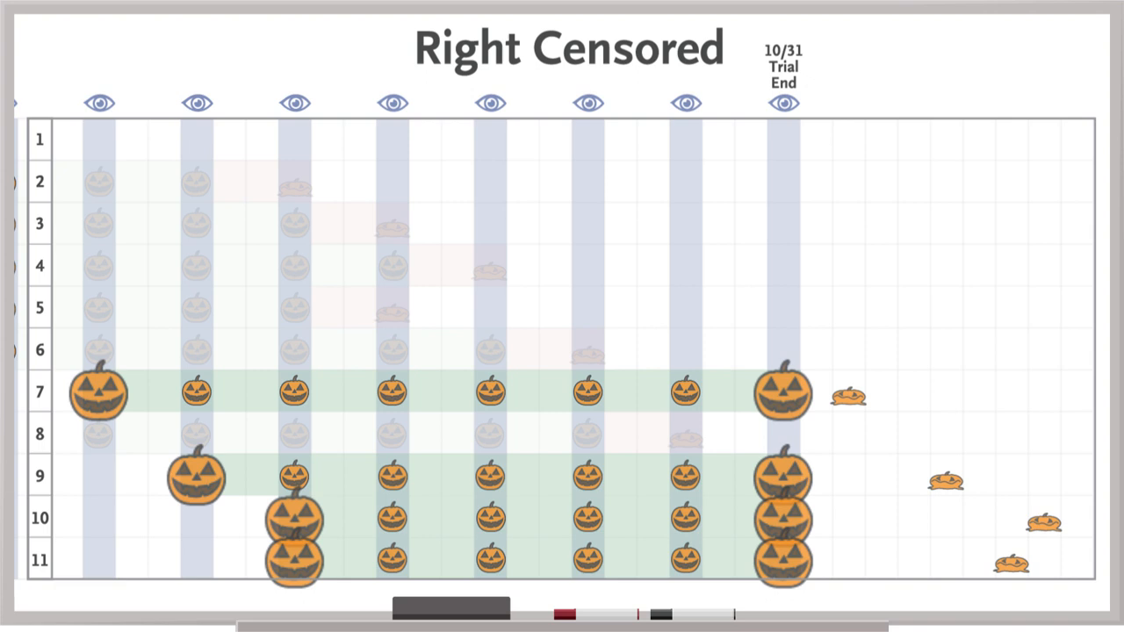
{"action": "left_click", "coordinate": [790, 390]}
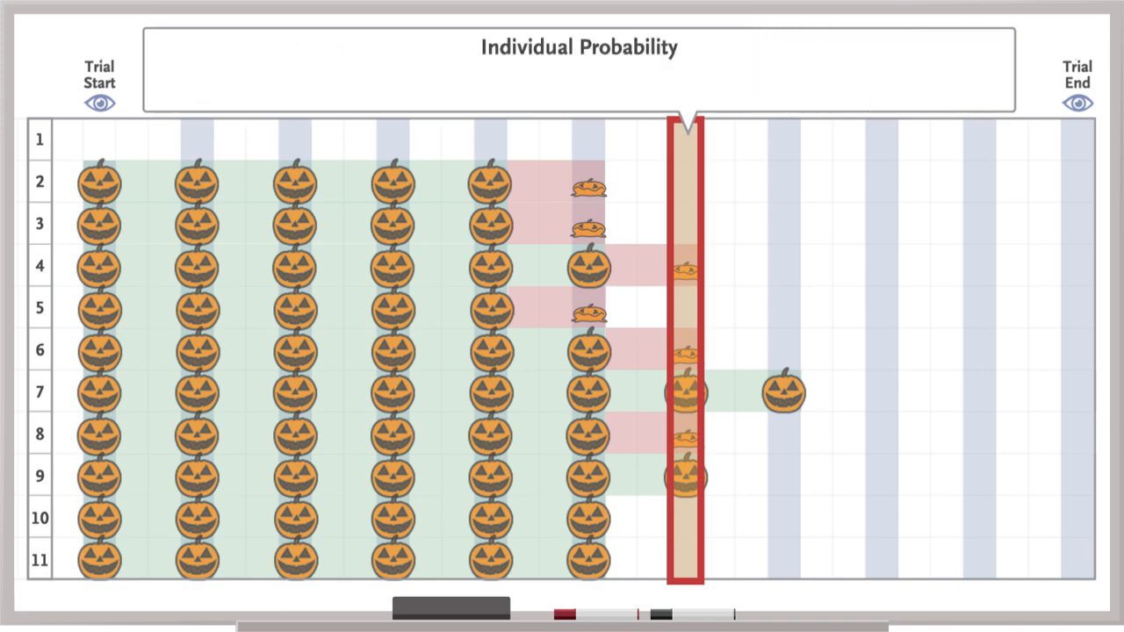
Begin the Individual Probability formula with "1 – (Numbe" in the callout box.
{"action": "type", "text": "1 – (Numbe"}
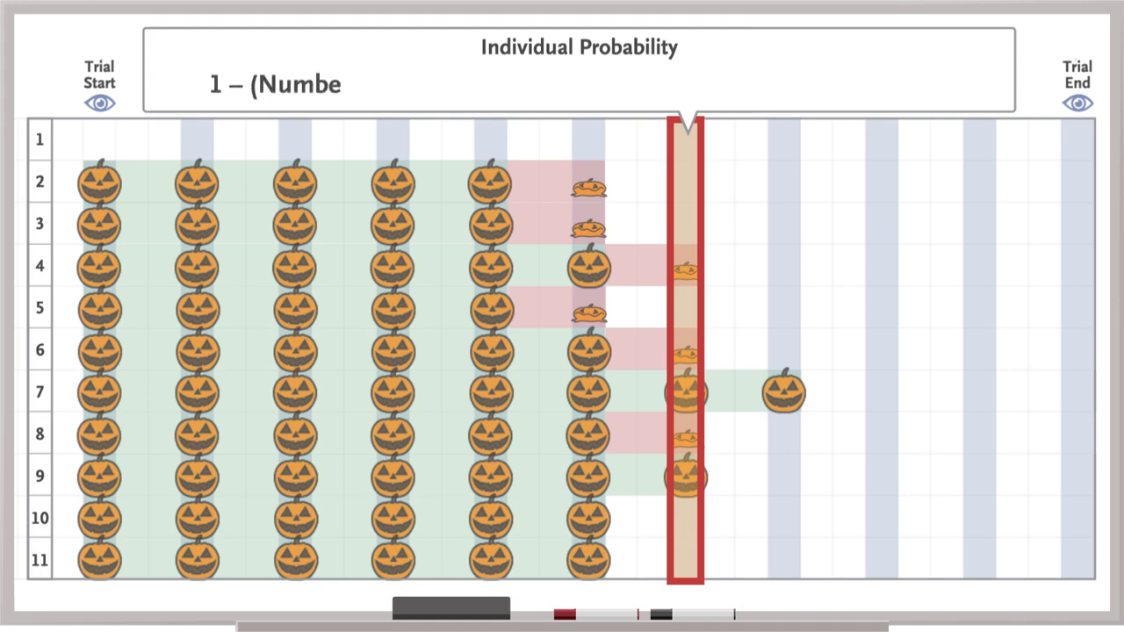